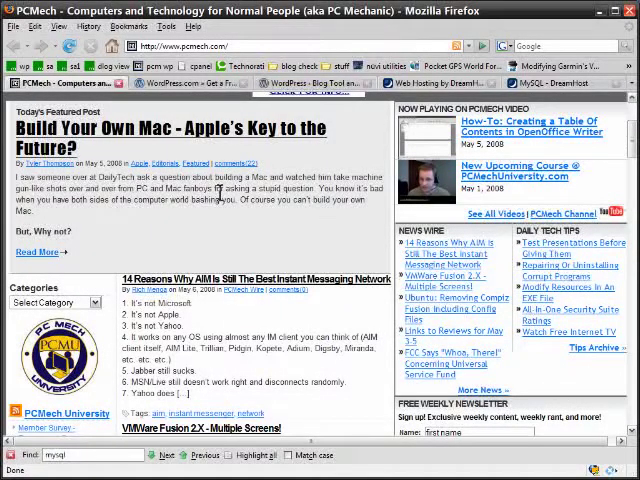
Scroll down the WordPress.org home page to the books, blog news and getting-started sections.
scroll(down, 3)
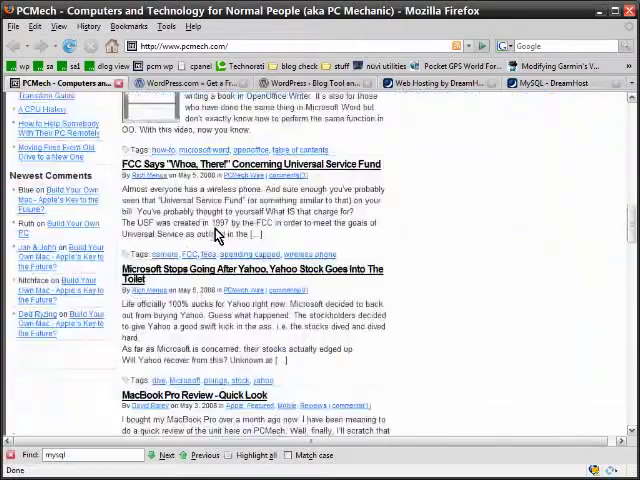
scroll(down, 3)
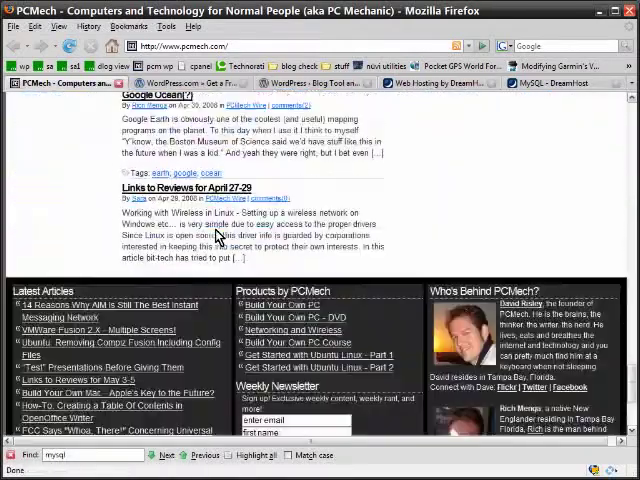
scroll(down, 3)
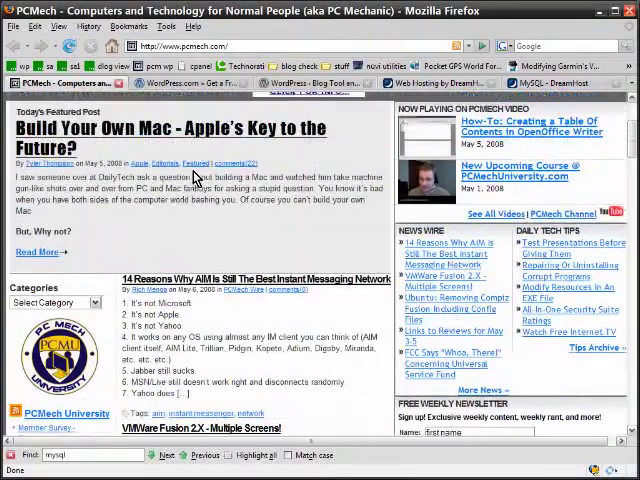
mouse_move(196, 228)
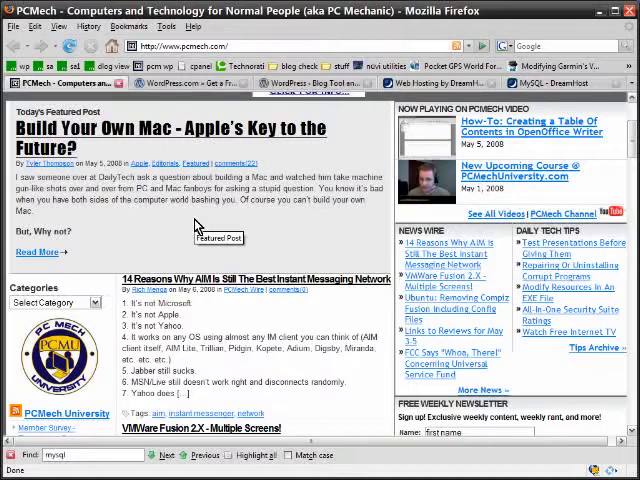
mouse_move(196, 224)
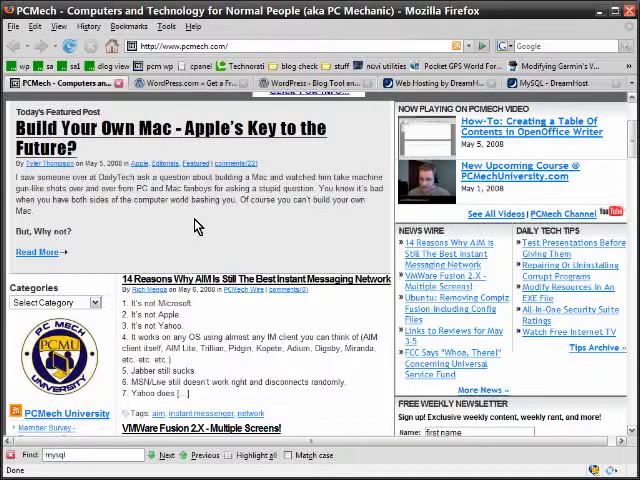
mouse_move(178, 218)
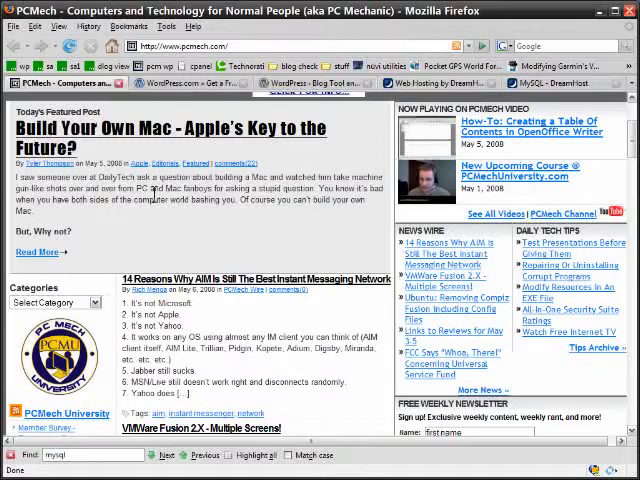
mouse_move(128, 200)
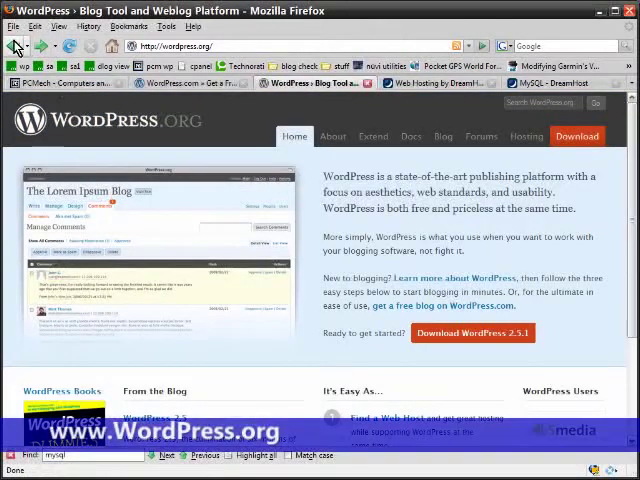
mouse_move(330, 192)
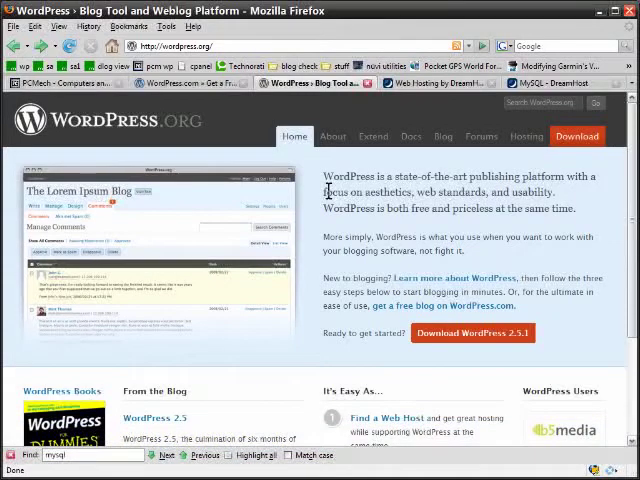
mouse_move(318, 232)
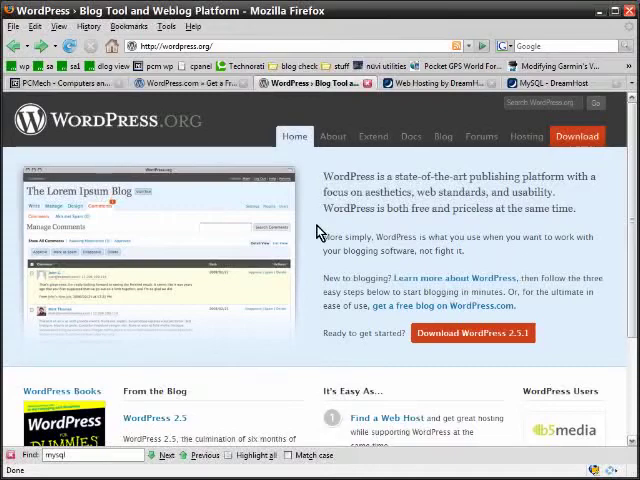
scroll(down, 3)
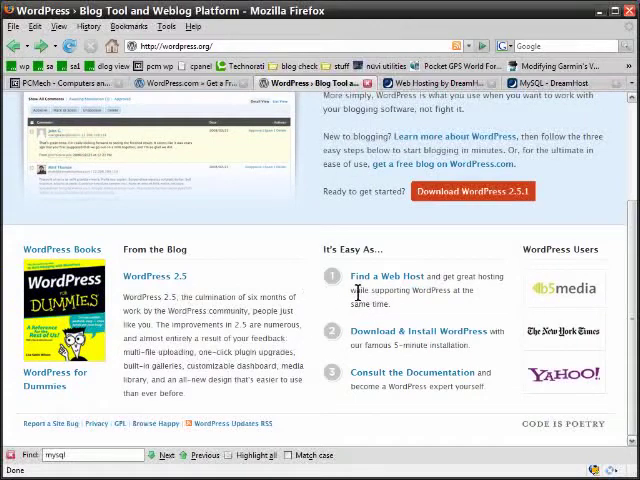
mouse_move(360, 276)
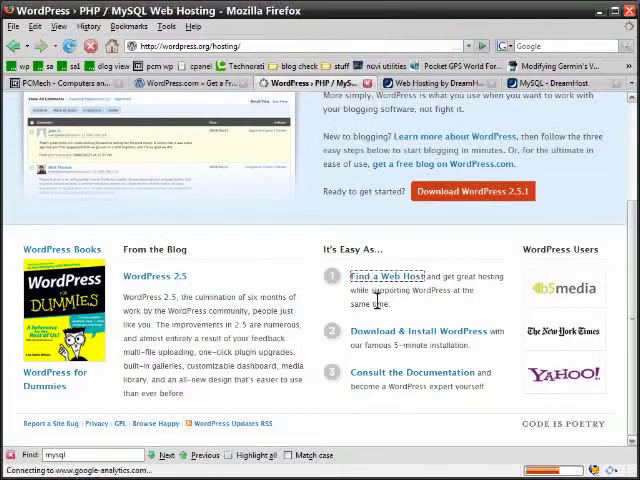
Scroll down the hosting page to the DreamHost, MediaTemple and Blue Host listings.
scroll(down, 3)
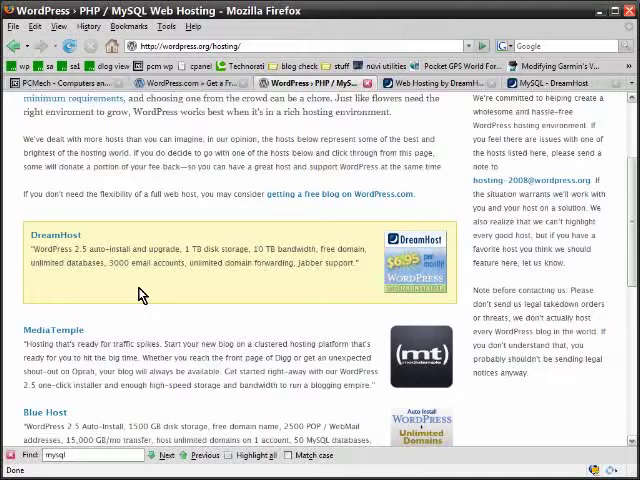
mouse_move(218, 298)
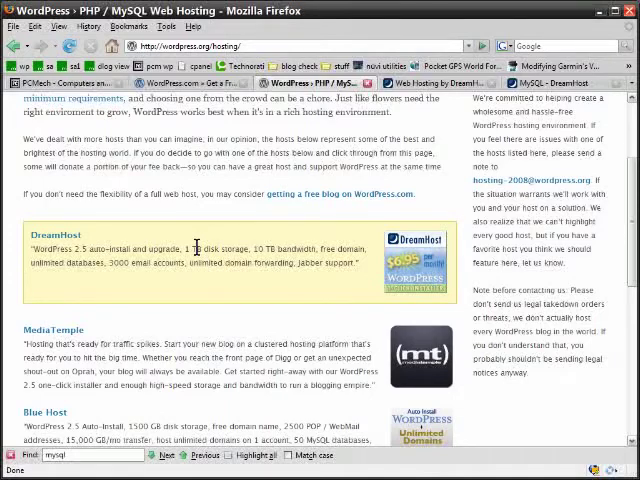
mouse_move(212, 228)
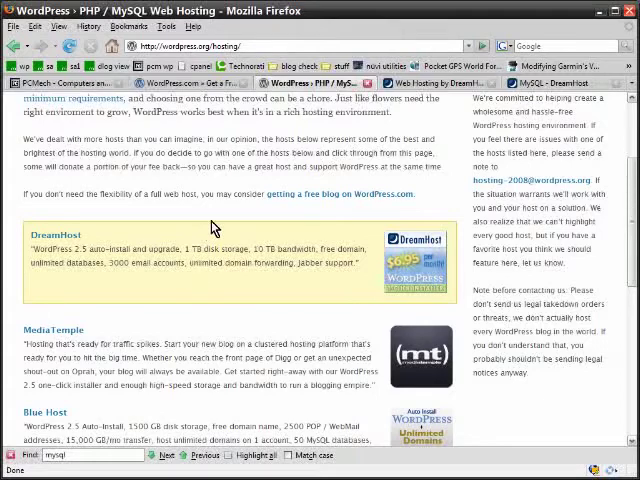
mouse_move(220, 216)
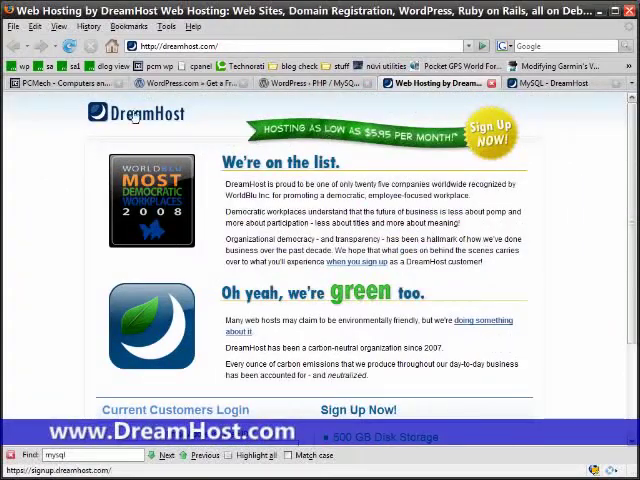
scroll(down, 3)
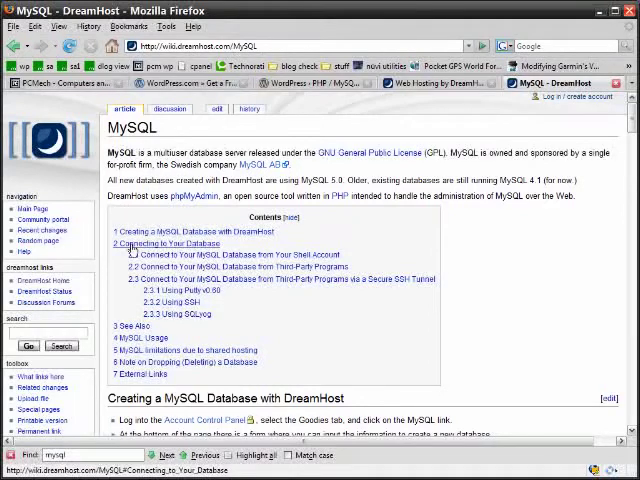
scroll(down, 3)
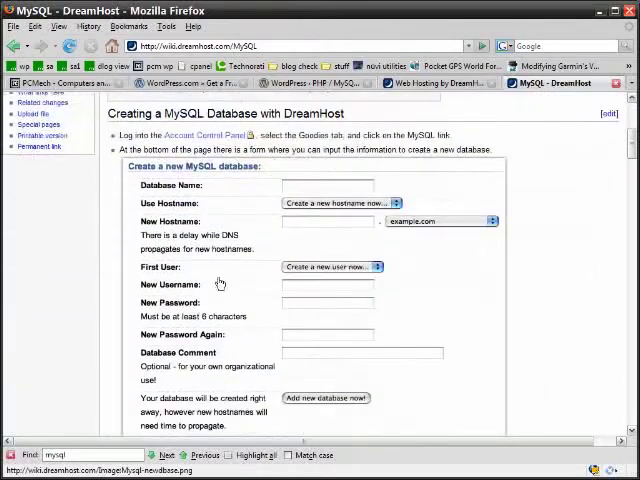
mouse_move(224, 292)
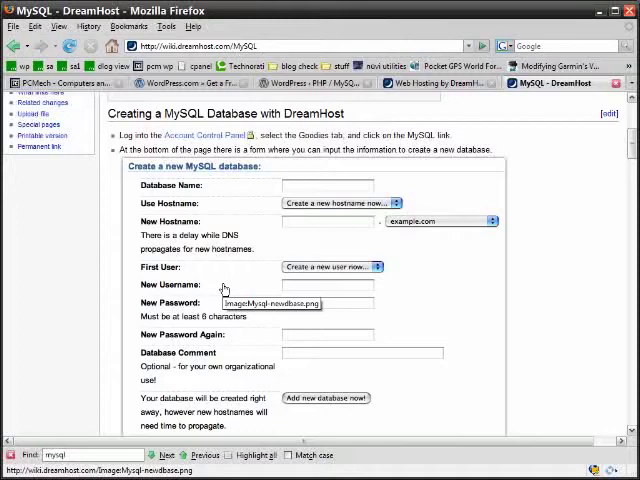
mouse_move(224, 290)
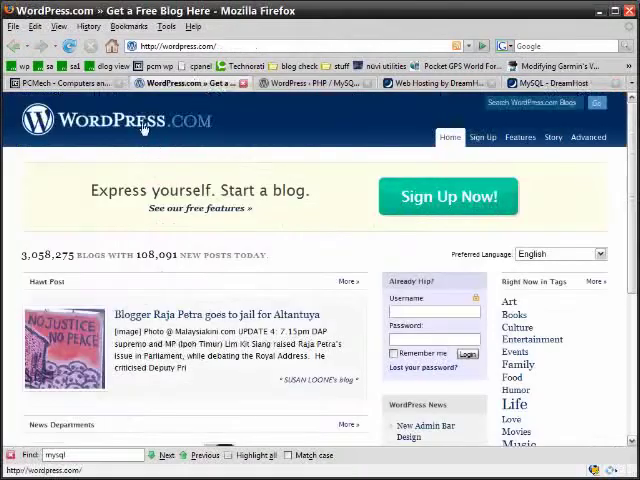
Return to the WordPress PHP / MySQL Web Hosting tab and scroll to the DreamHost listing near the top.
click(310, 82)
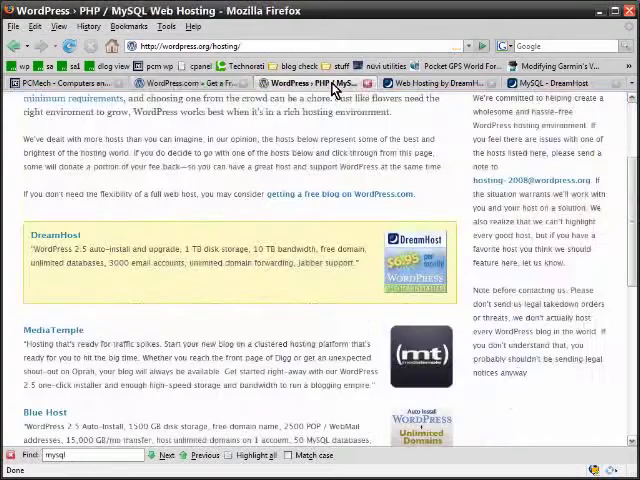
scroll(up, 3)
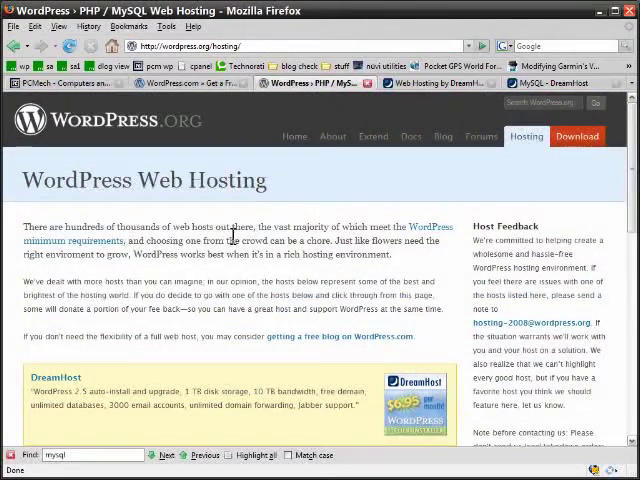
scroll(down, 3)
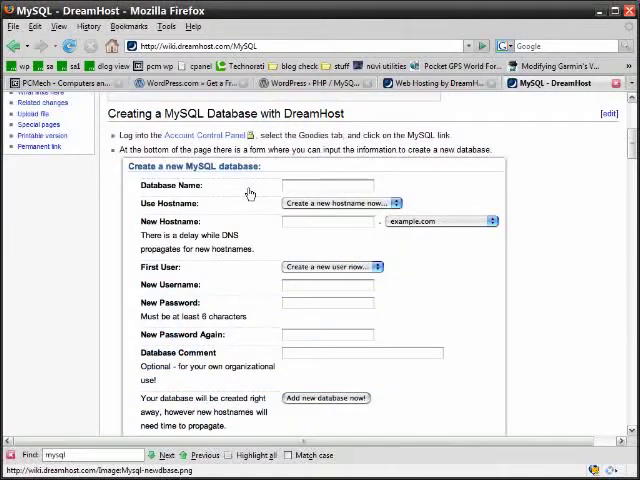
mouse_move(250, 192)
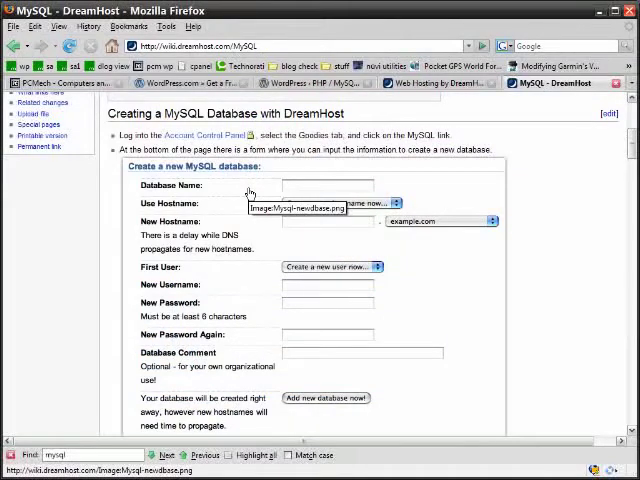
scroll(up, 3)
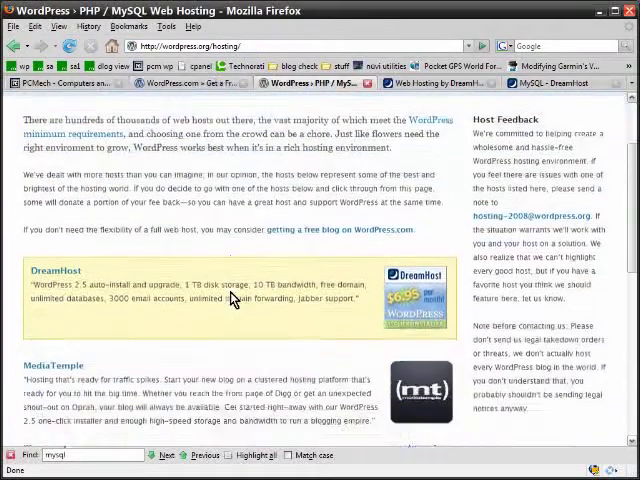
scroll(up, 3)
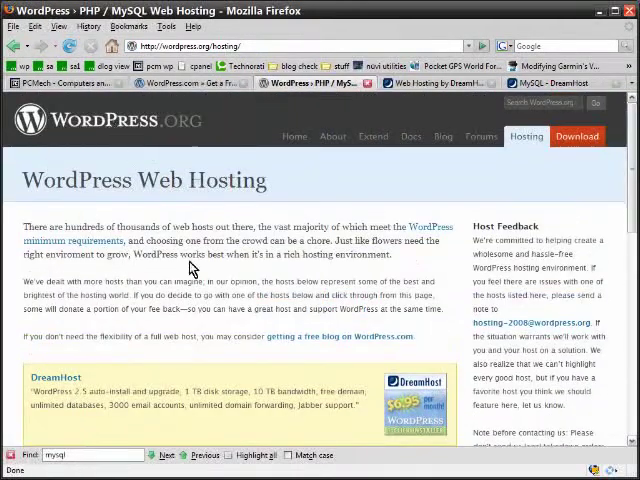
scroll(down, 3)
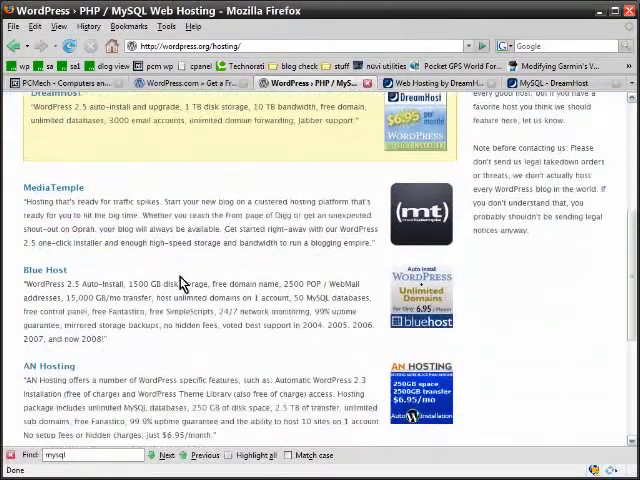
scroll(down, 3)
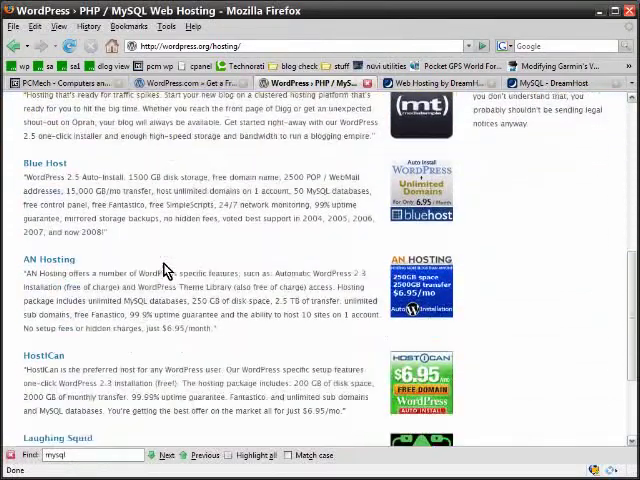
scroll(down, 3)
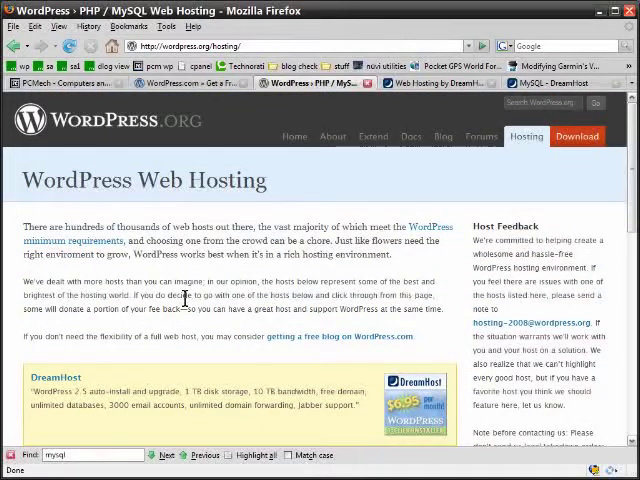
mouse_move(228, 336)
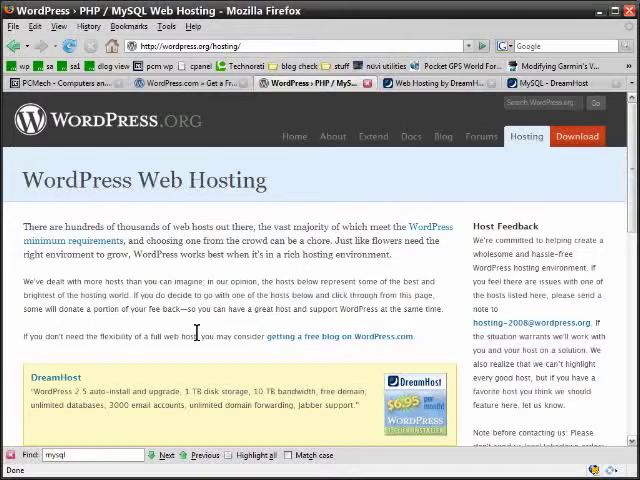
scroll(down, 3)
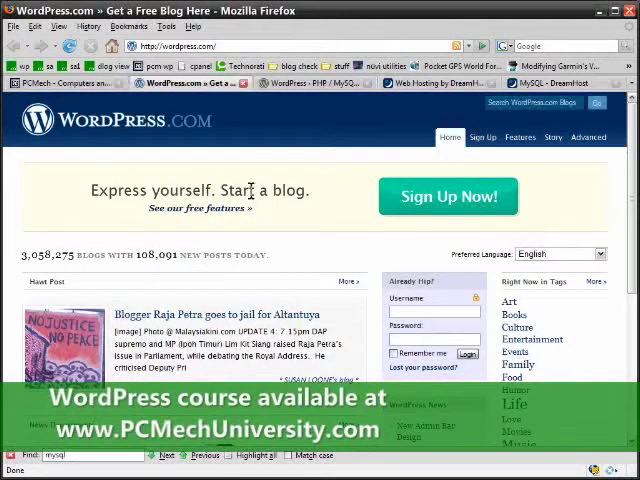
mouse_move(292, 232)
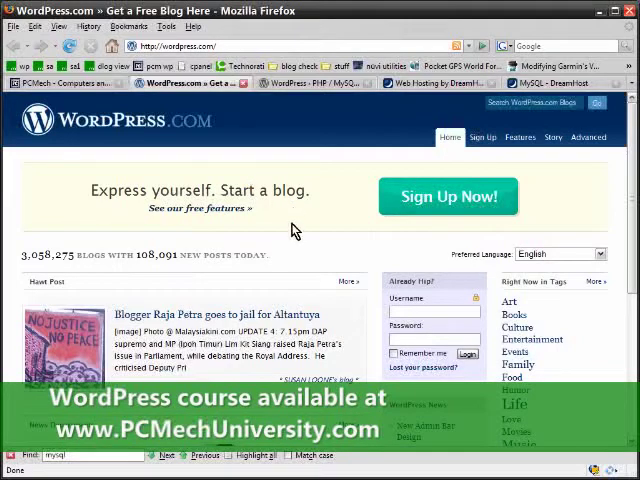
mouse_move(294, 236)
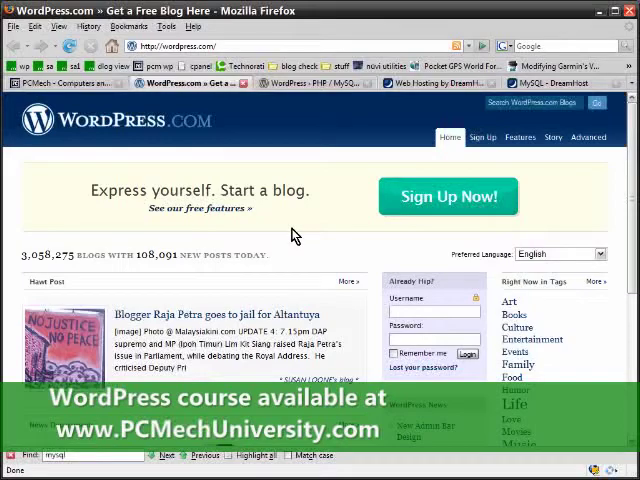
mouse_move(218, 180)
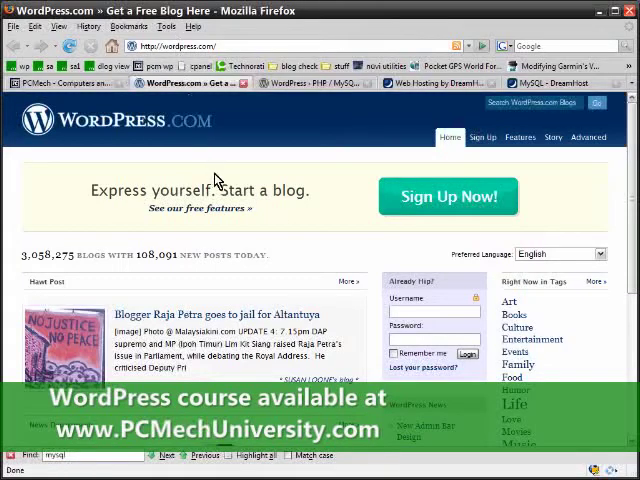